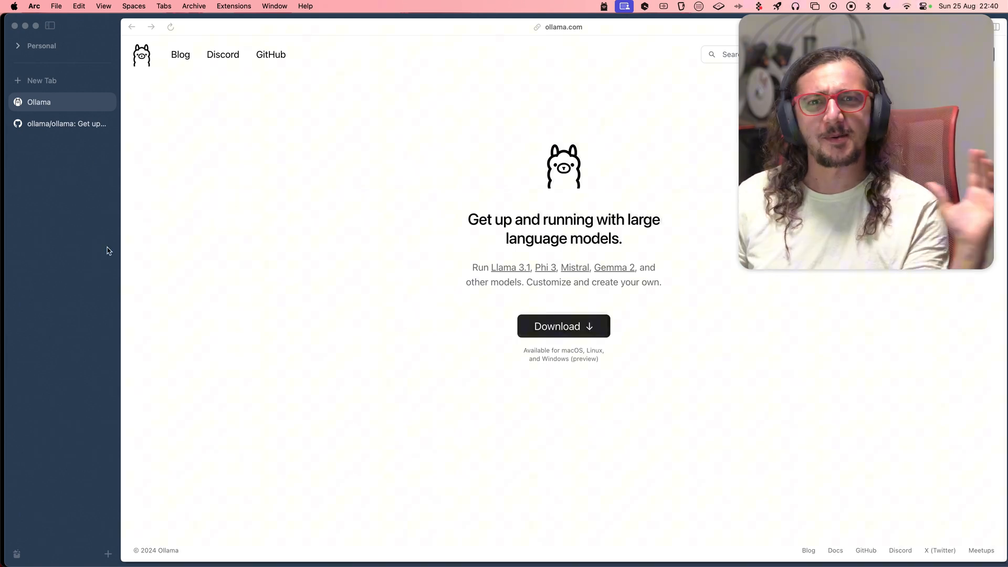
pyautogui.moveTo(364, 305)
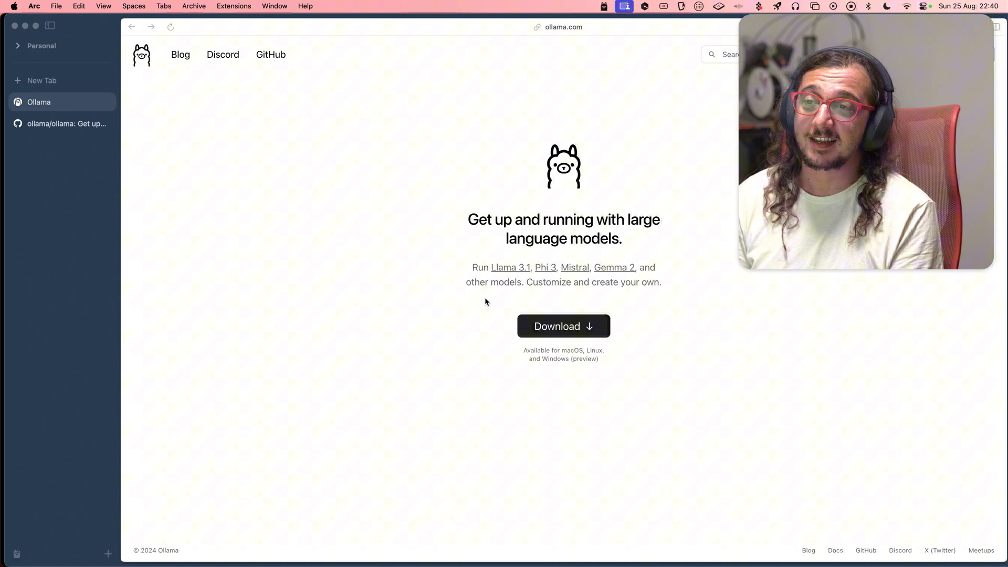
pyautogui.moveTo(96, 137)
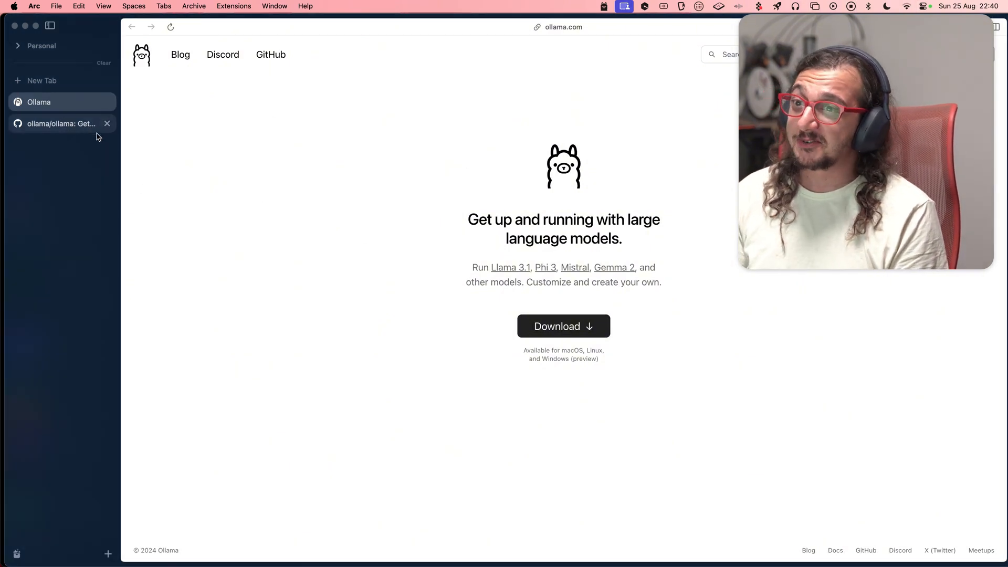
# - Switch to the ollama/ollama GitHub tab and scroll to the README install instructions
pyautogui.click(58, 123)
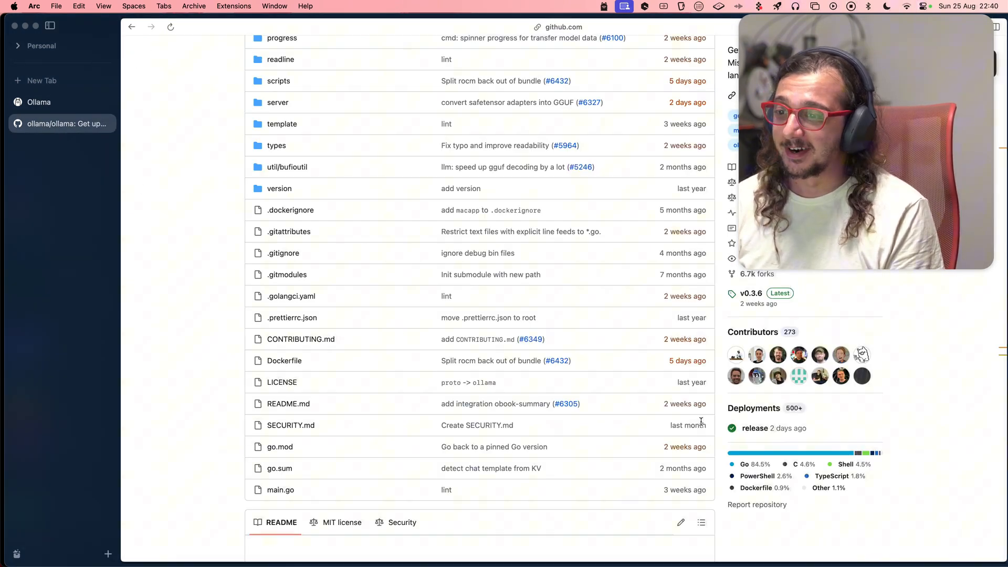
pyautogui.scroll(-3)
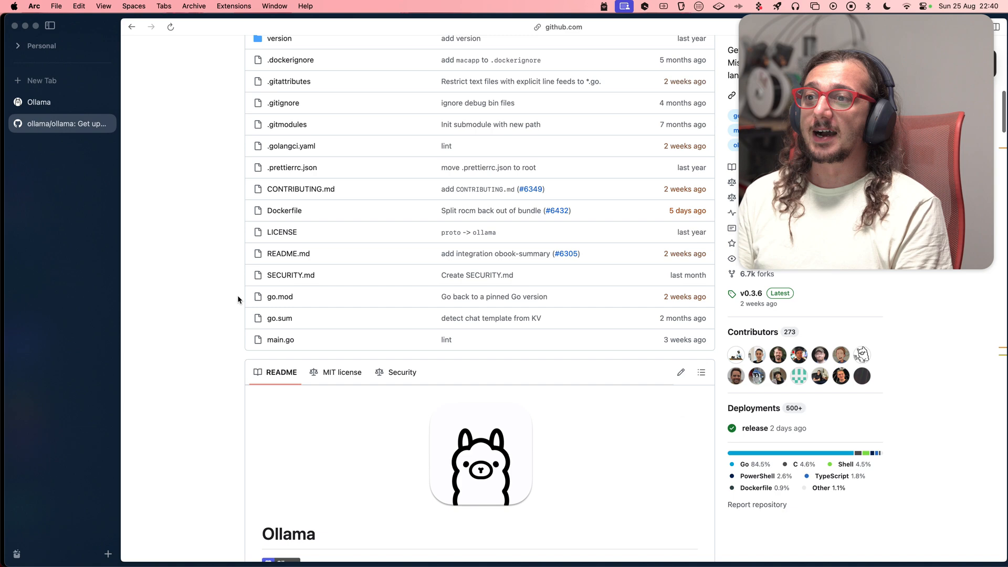
pyautogui.scroll(-3)
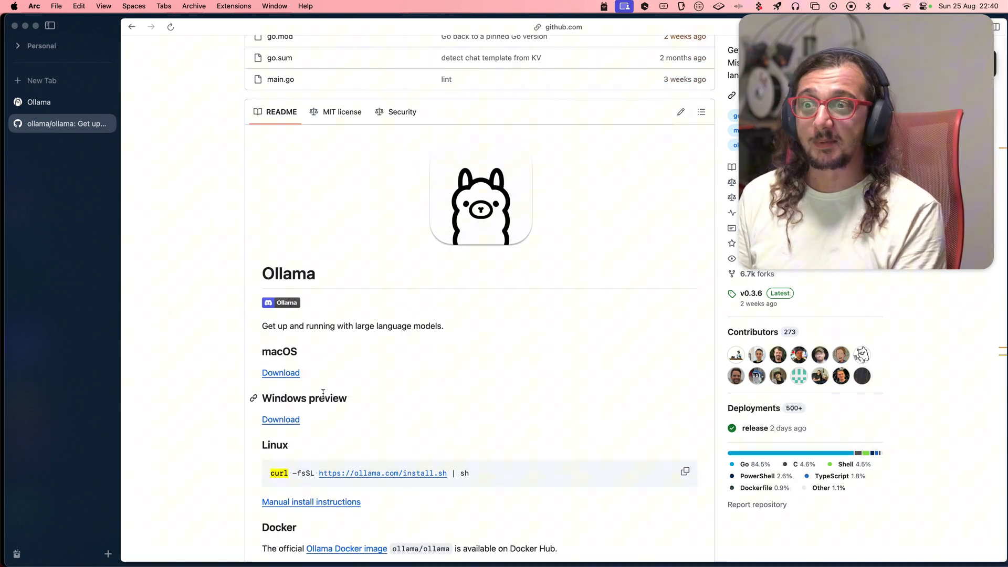
pyautogui.scroll(-3)
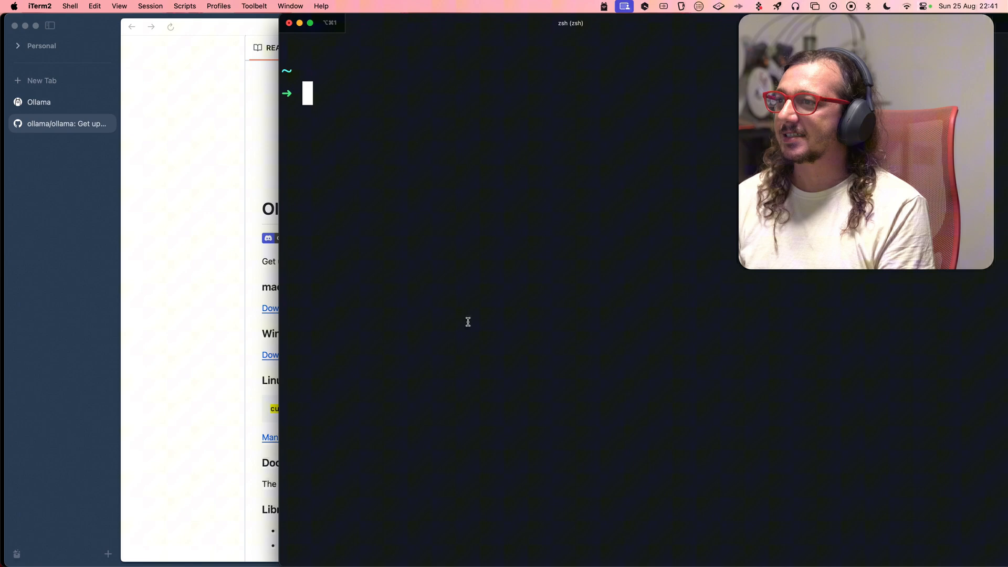
# - Run 'ollama run llama3.1' in the iTerm2 shell
pyautogui.write('ollama run')
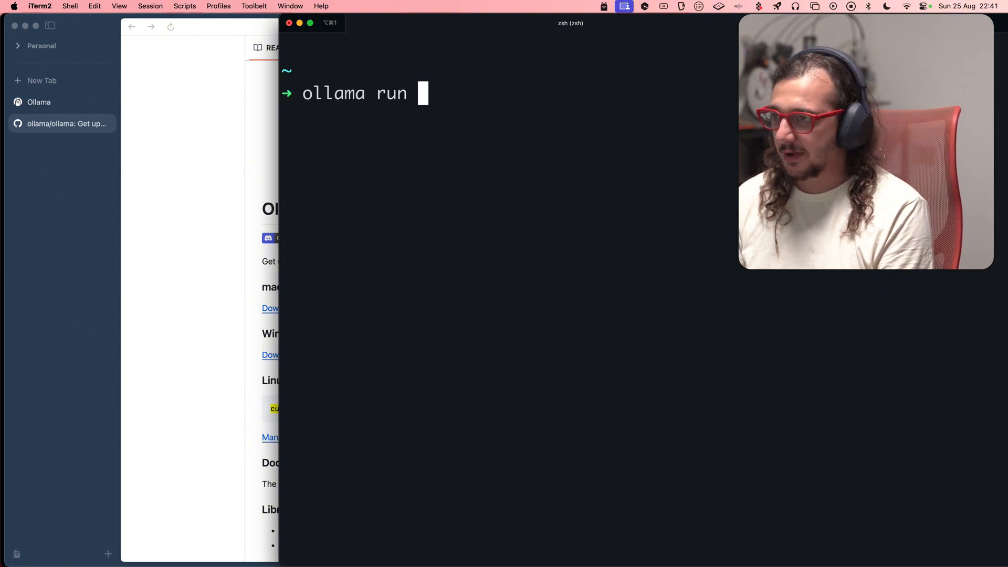
pyautogui.write('llama3.1')
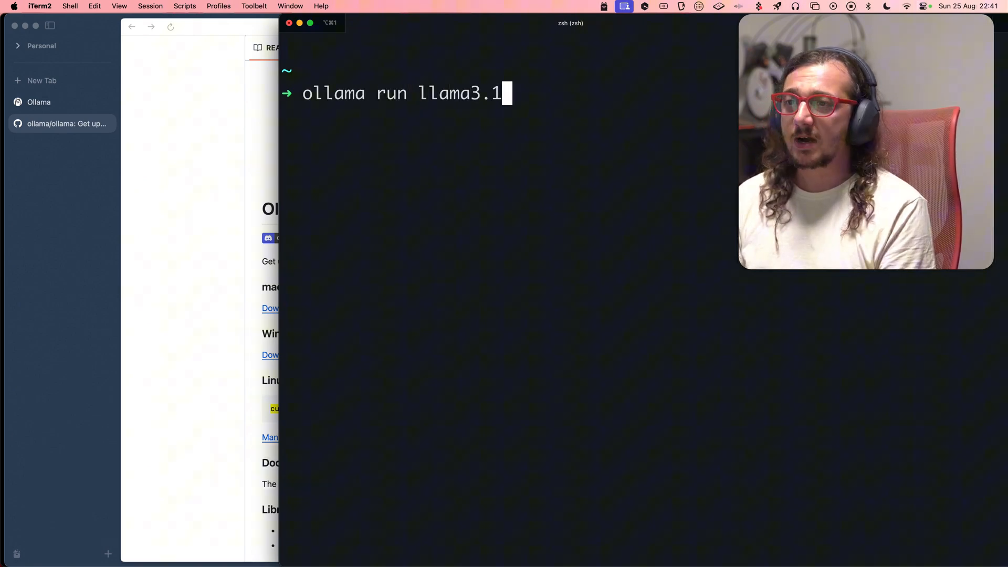
pyautogui.press('Return')
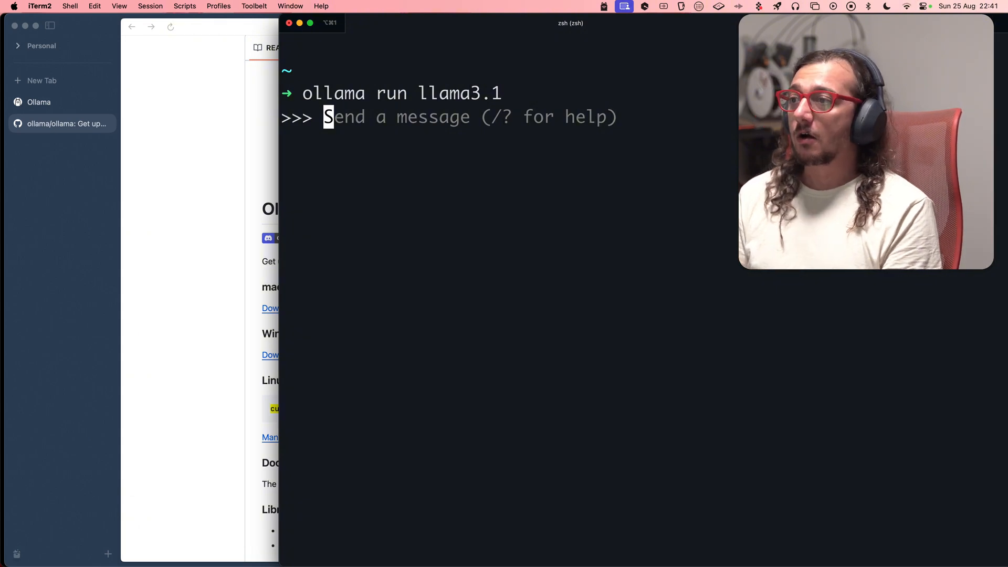
# - Ask llama3.1 to 'write a poem on living in sardinia'
pyautogui.write('write a poem on')
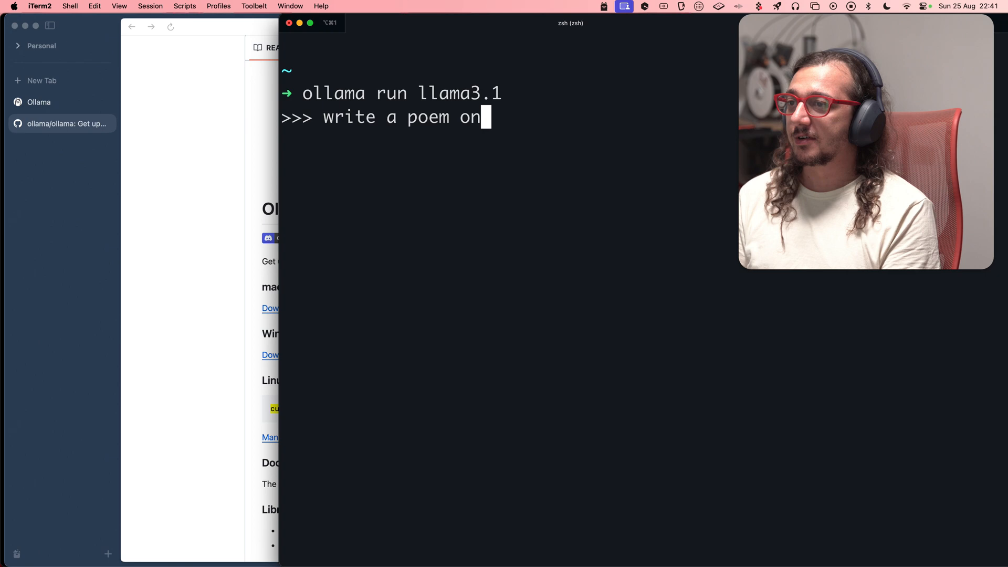
pyautogui.write('living in sardin')
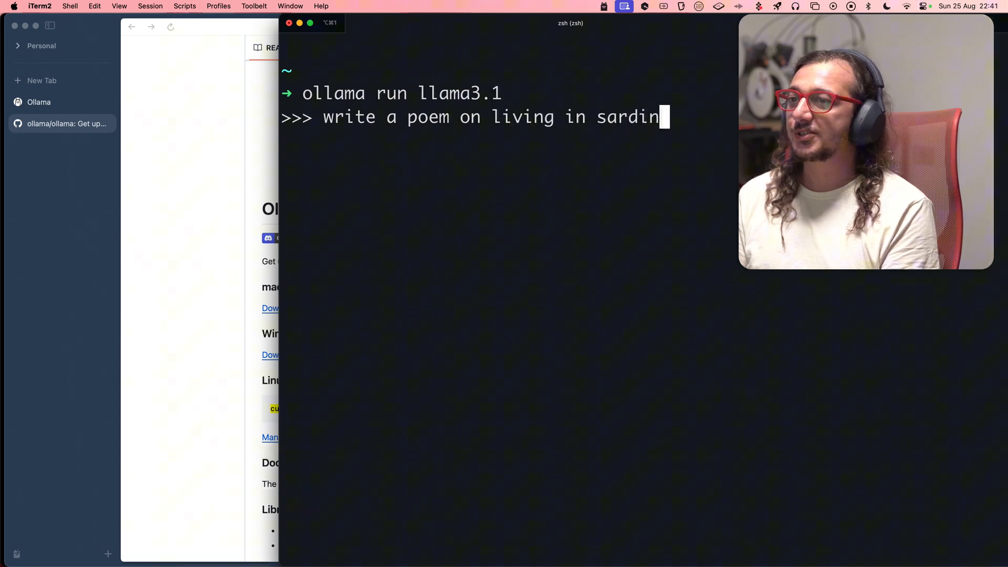
pyautogui.press('Return')
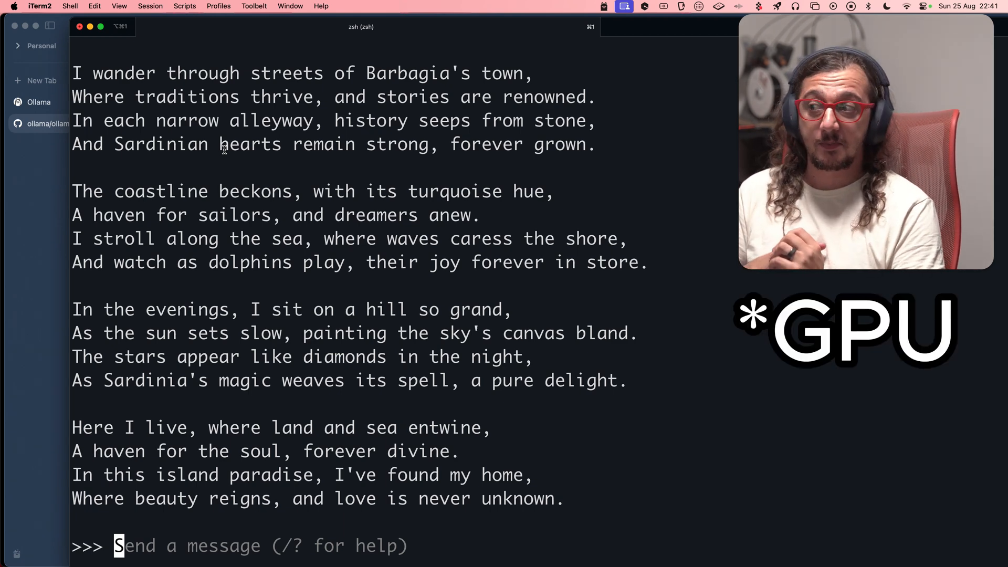
pyautogui.moveTo(320, 335)
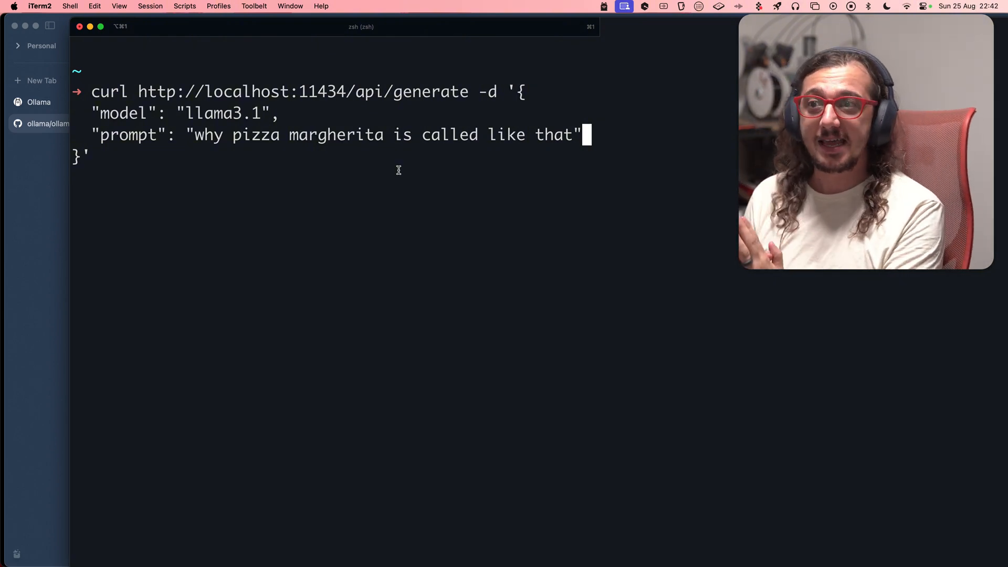
pyautogui.moveTo(282, 97)
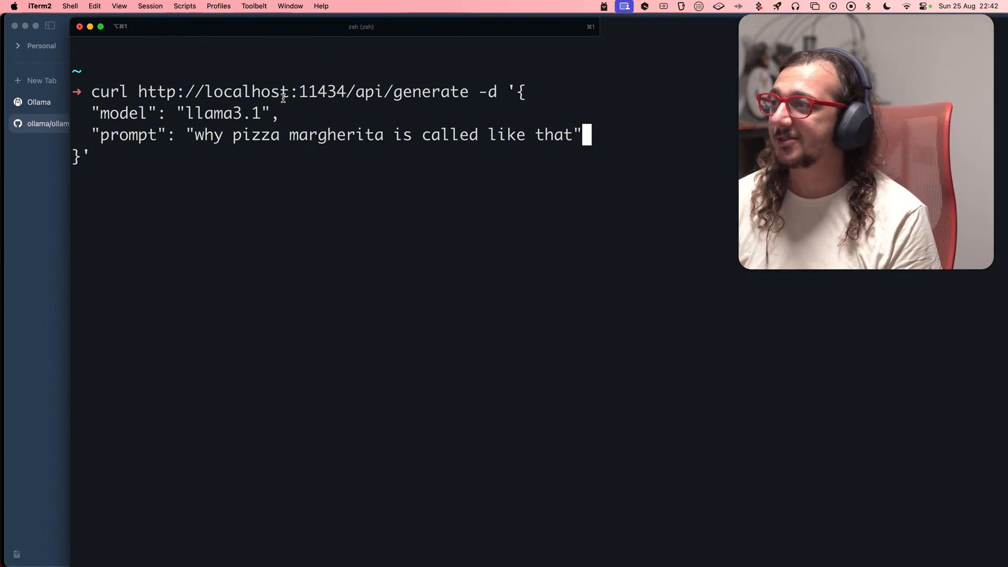
pyautogui.moveTo(422, 97)
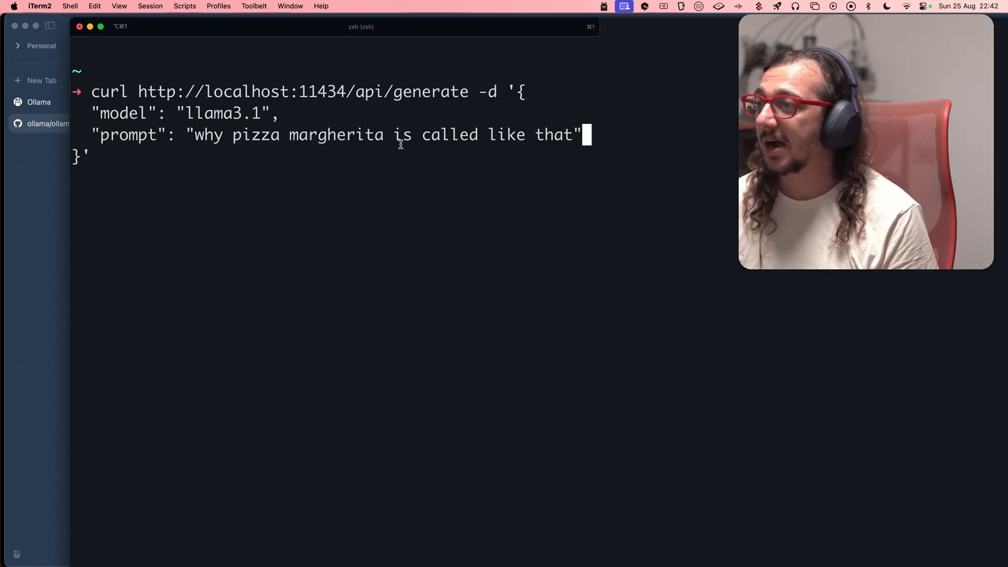
# - Type a curl POST to localhost:11434/api/generate with llama3.1 and a pizza margherita prompt
pyautogui.write('[C')
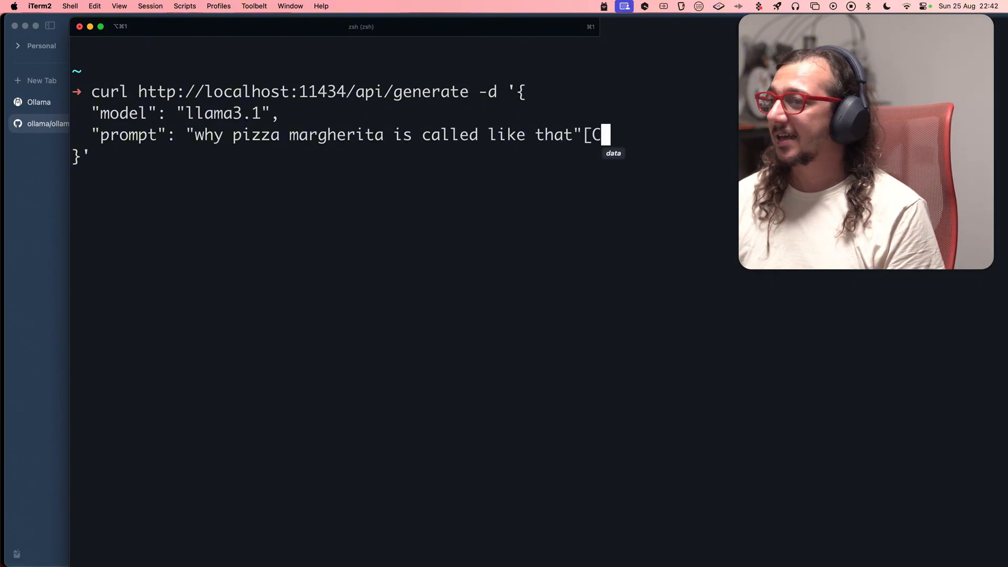